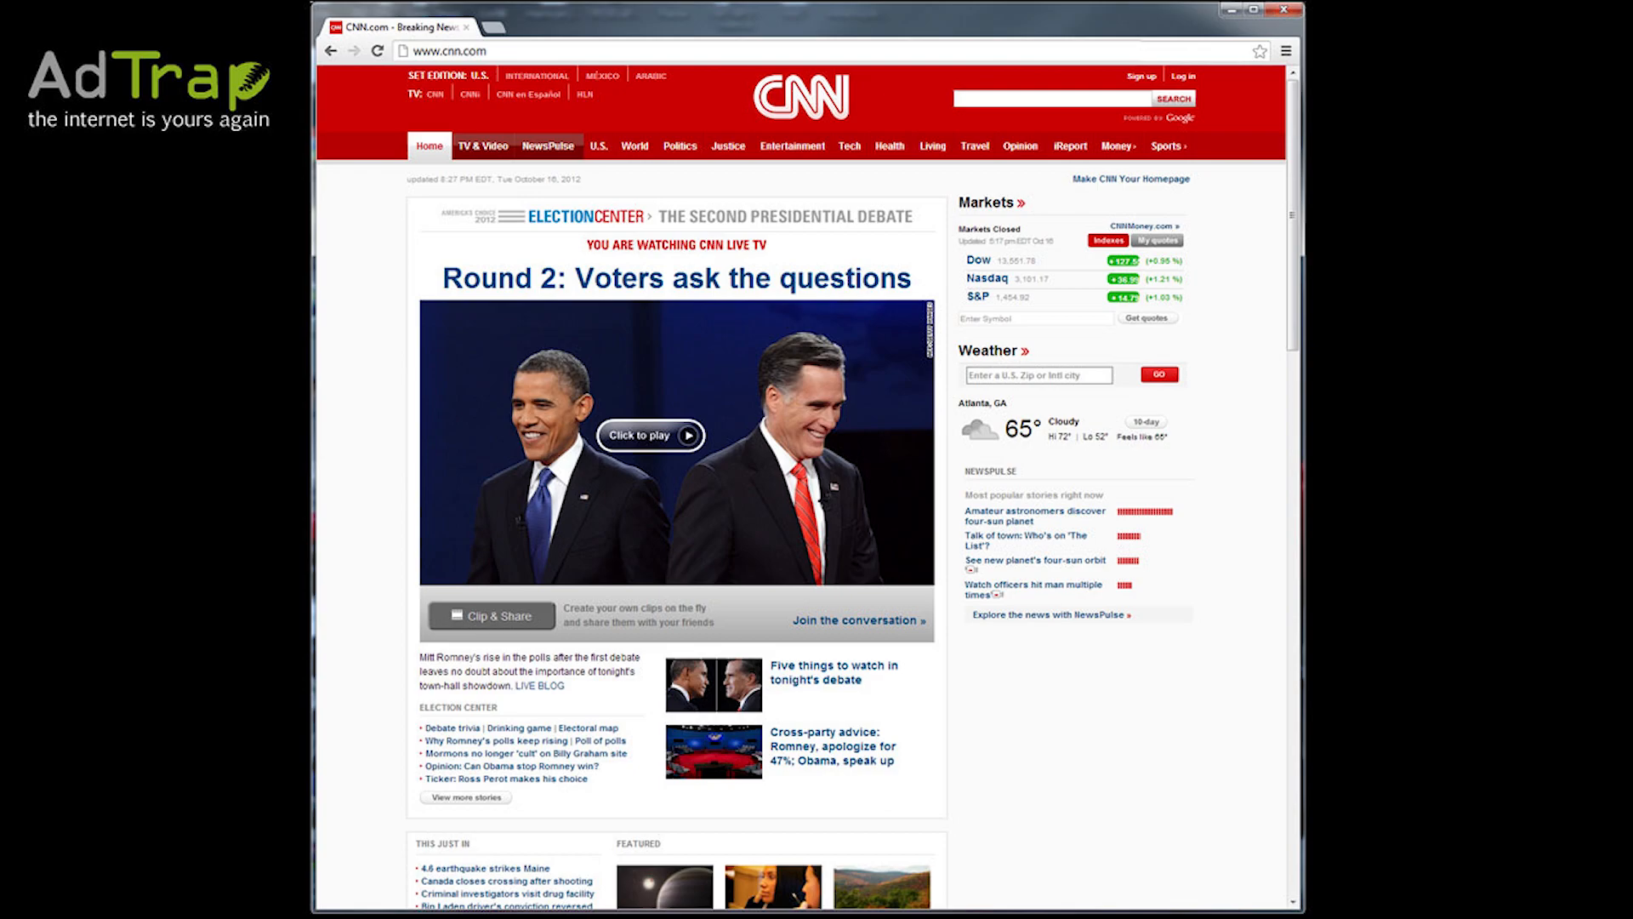
type("www.foxnews.com")
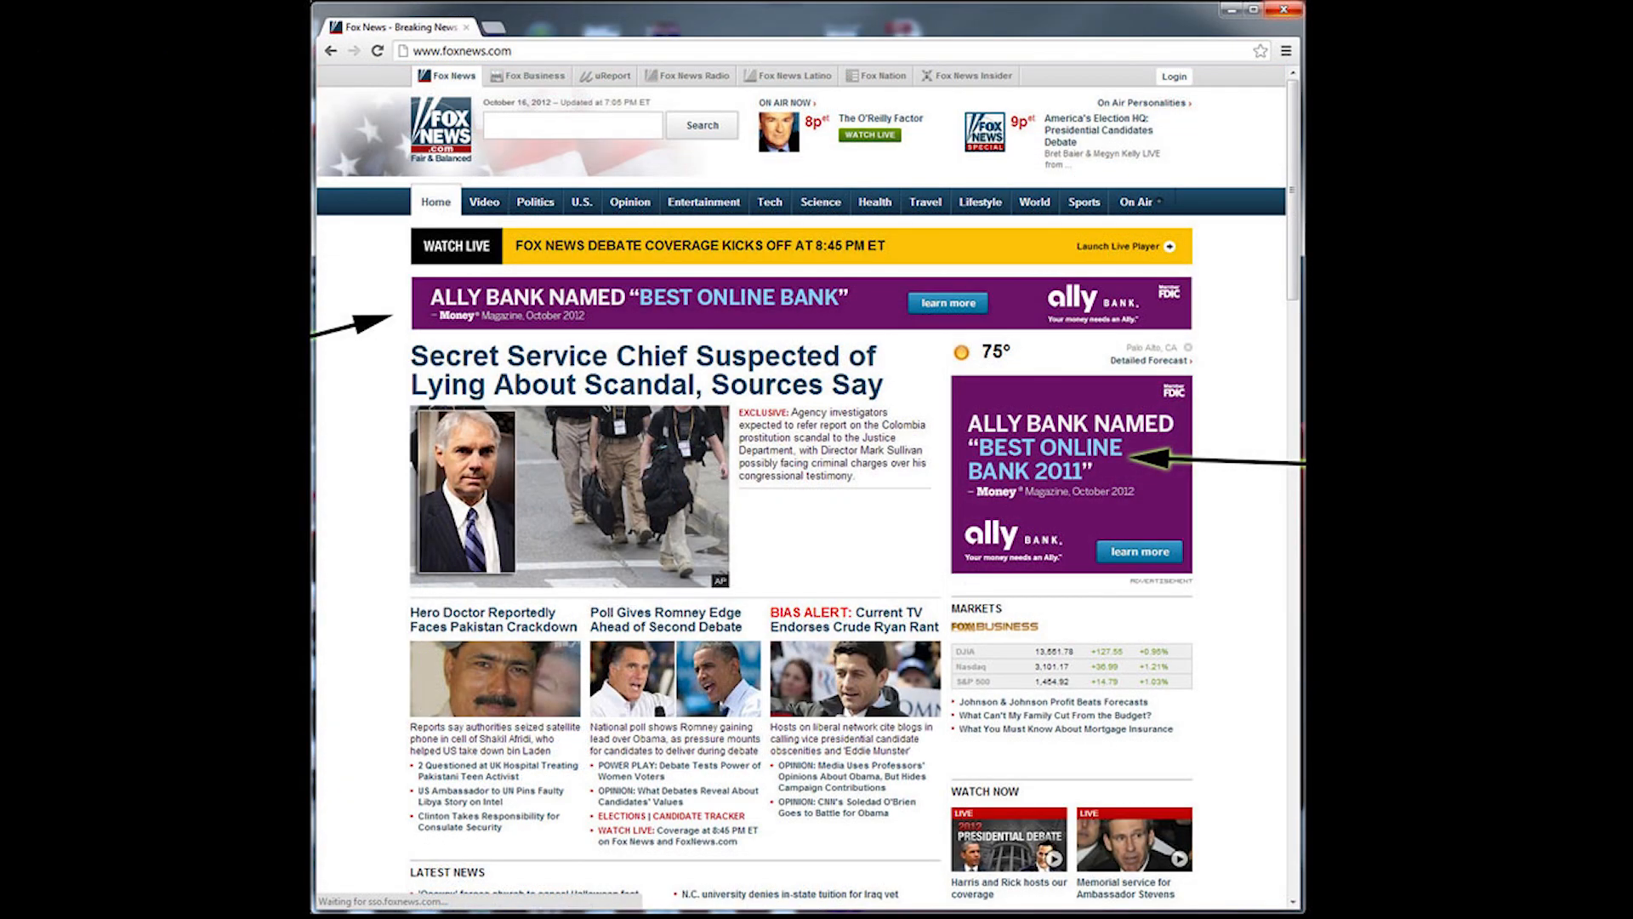